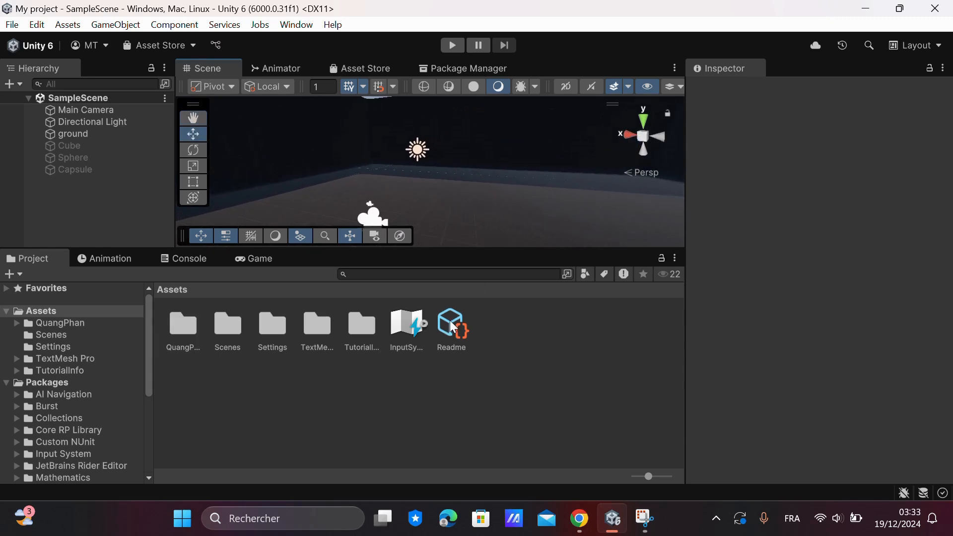
Preview SampleScene through the game camera, then select Main Camera in the Hierarchy to show its settings
left_click_drag(347, 249, 346, 257)
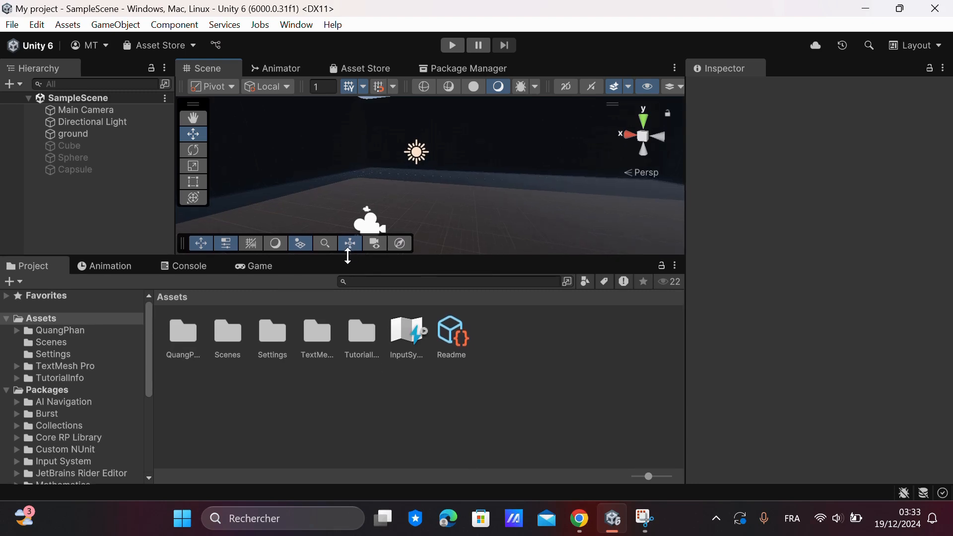
left_click(258, 266)
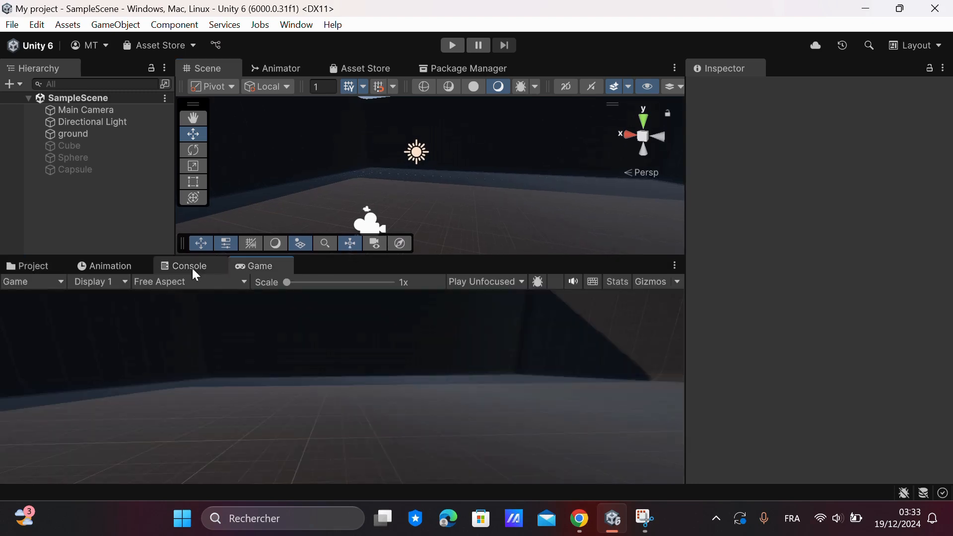
left_click(31, 266)
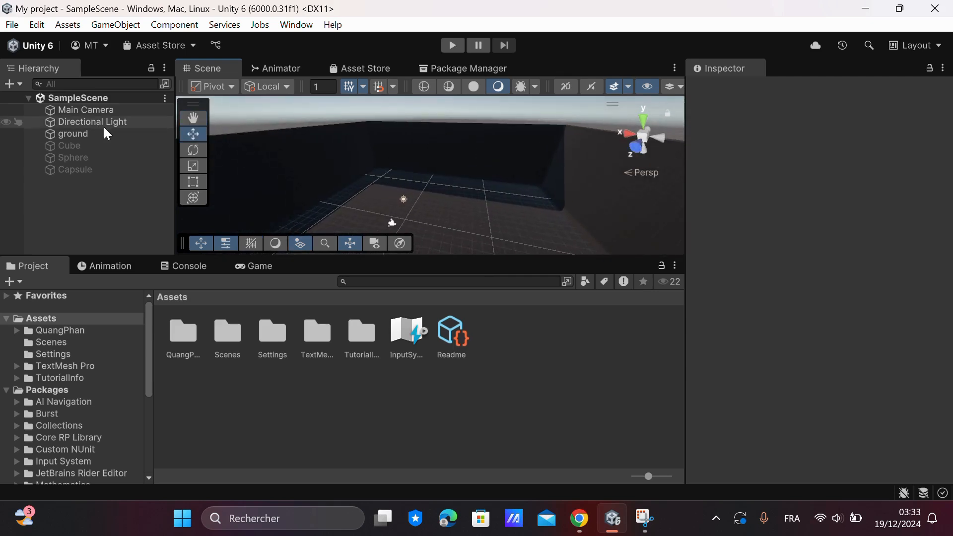
left_click(85, 109)
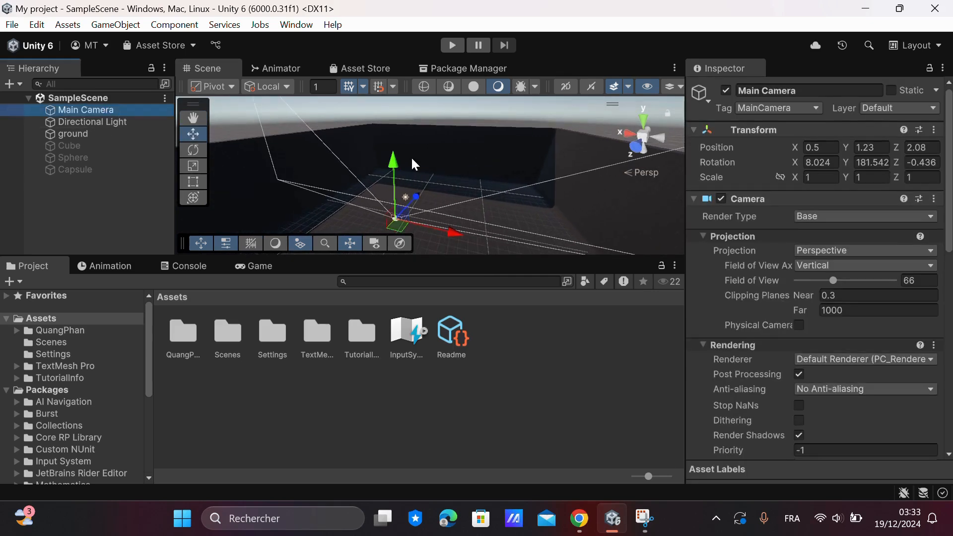
mouse_move(577, 519)
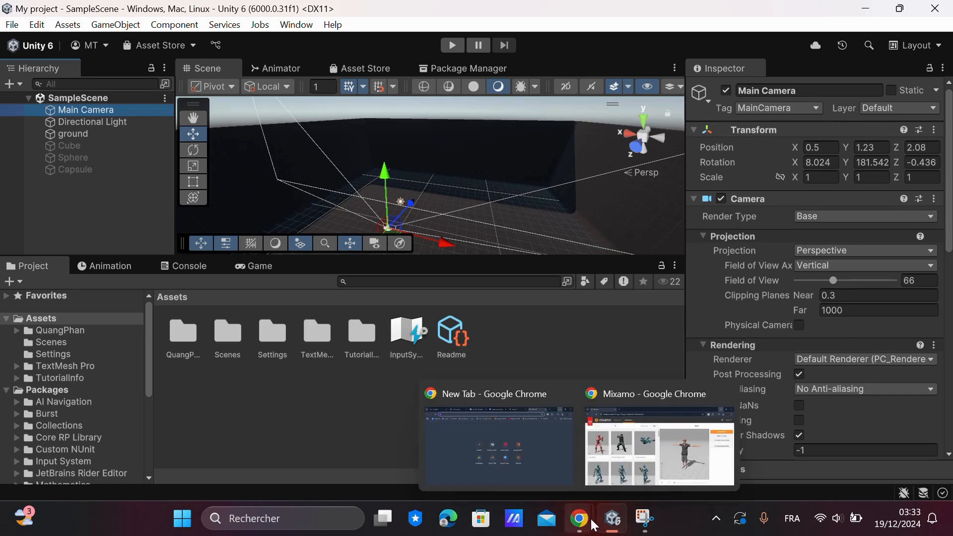
Switch to the Mixamo Chrome window from the taskbar, then minimise it to the desktop
left_click(659, 447)
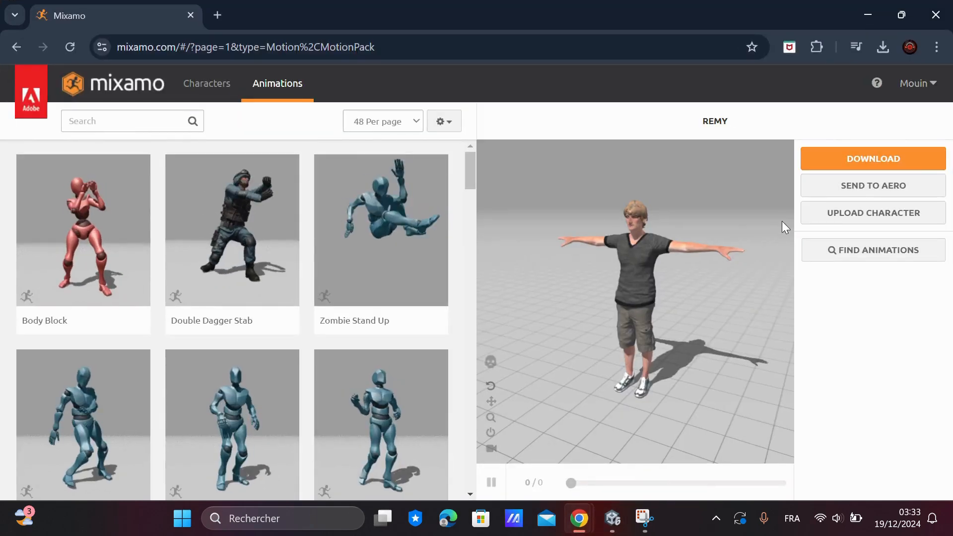
left_click(243, 46)
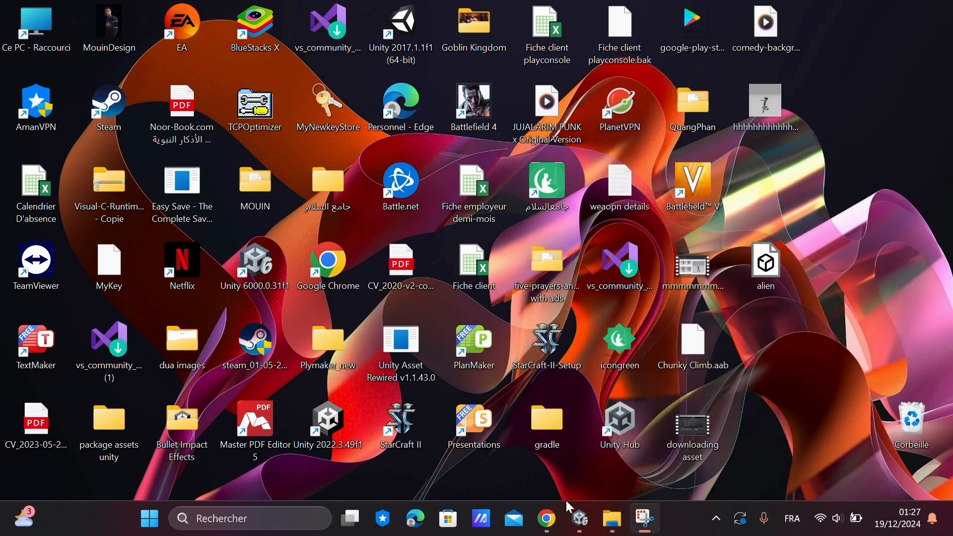
Restore the Mixamo Chrome window in front of the desktop via the taskbar preview
left_click(545, 518)
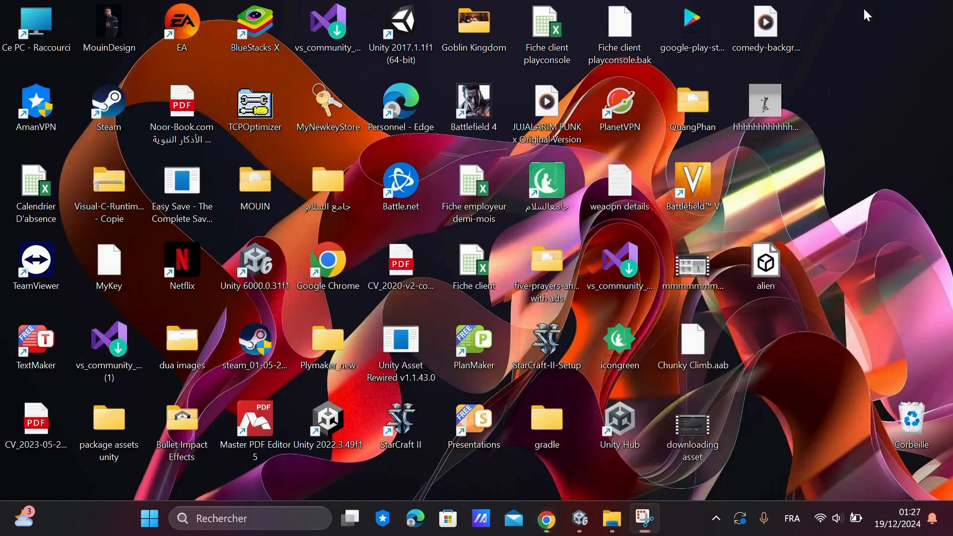
mouse_move(546, 518)
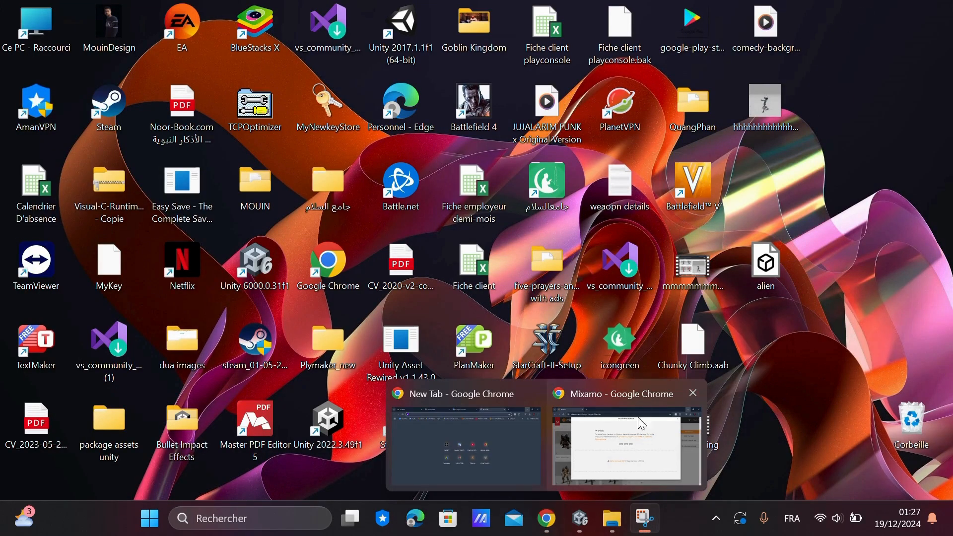
left_click(621, 447)
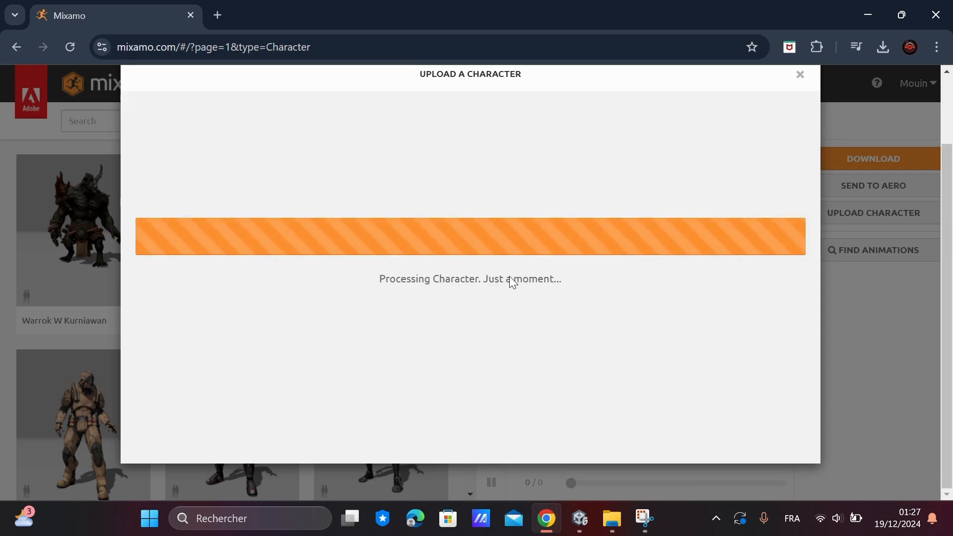
mouse_move(522, 280)
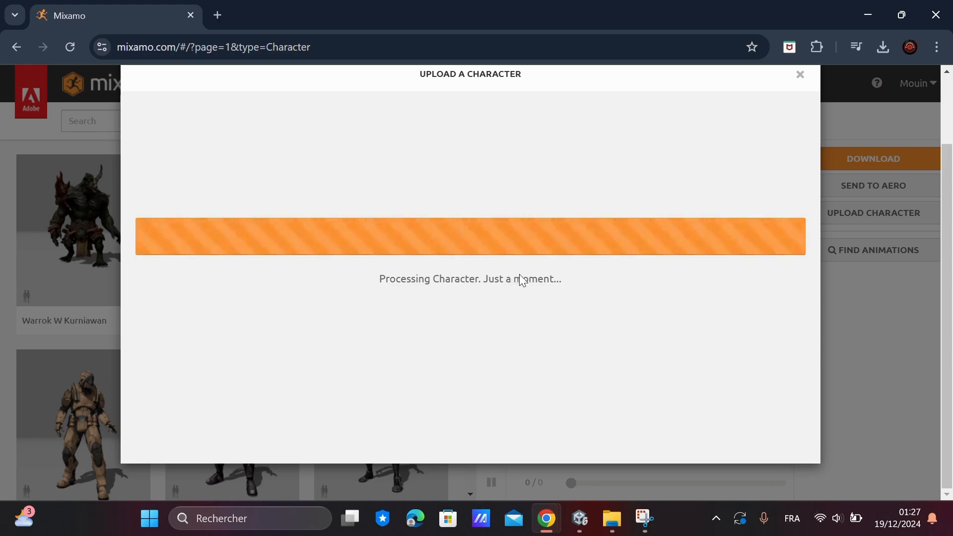
mouse_move(594, 283)
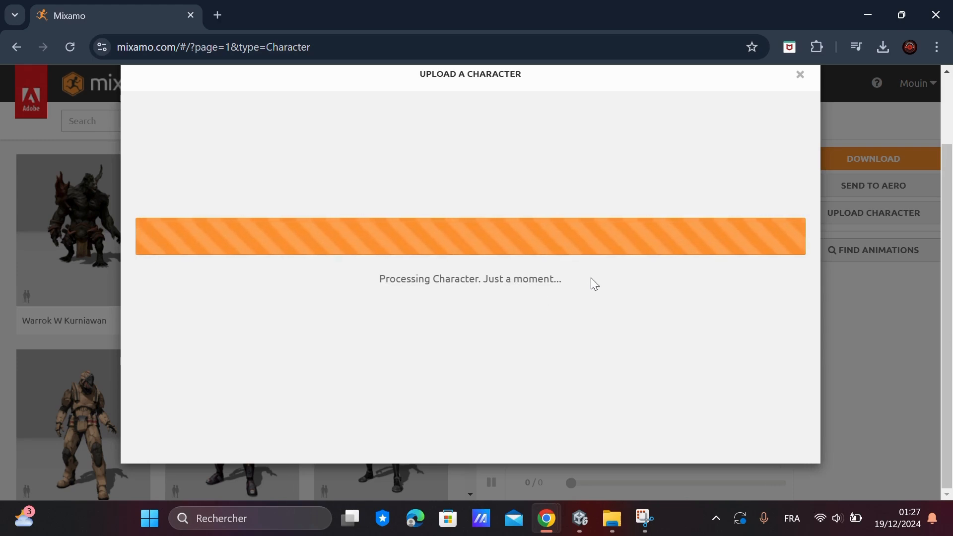
mouse_move(573, 337)
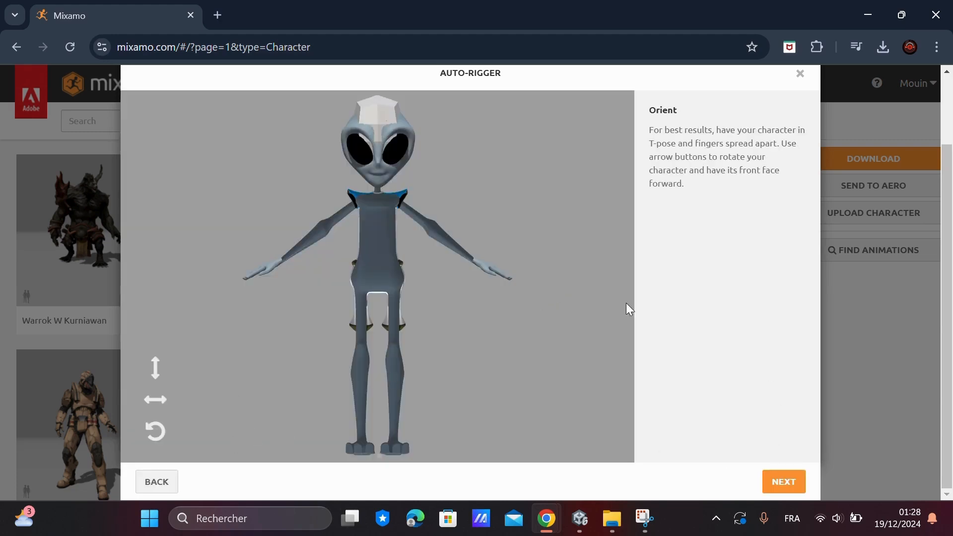
Place the chin, wrist, elbow, knee and groin markers on the alien and start auto-rigging
left_click(783, 481)
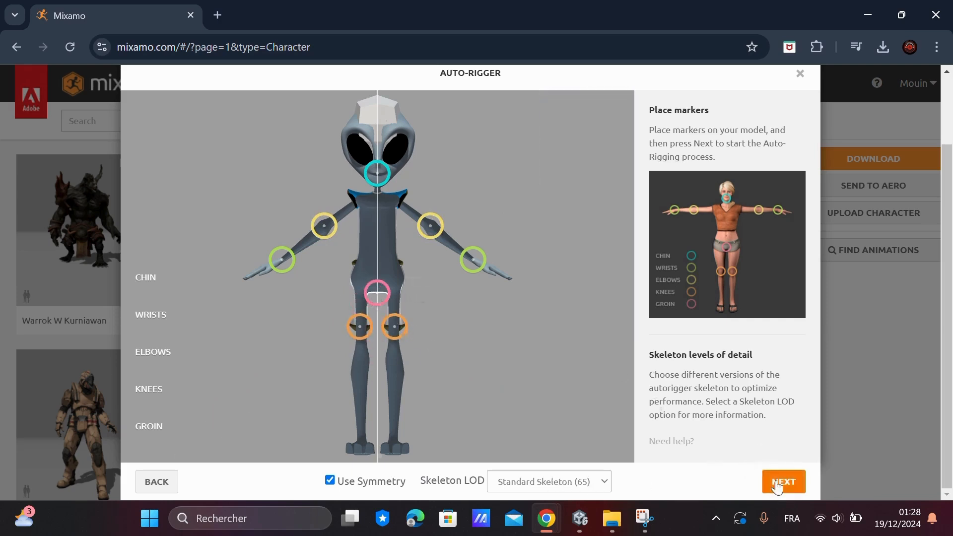
left_click(783, 482)
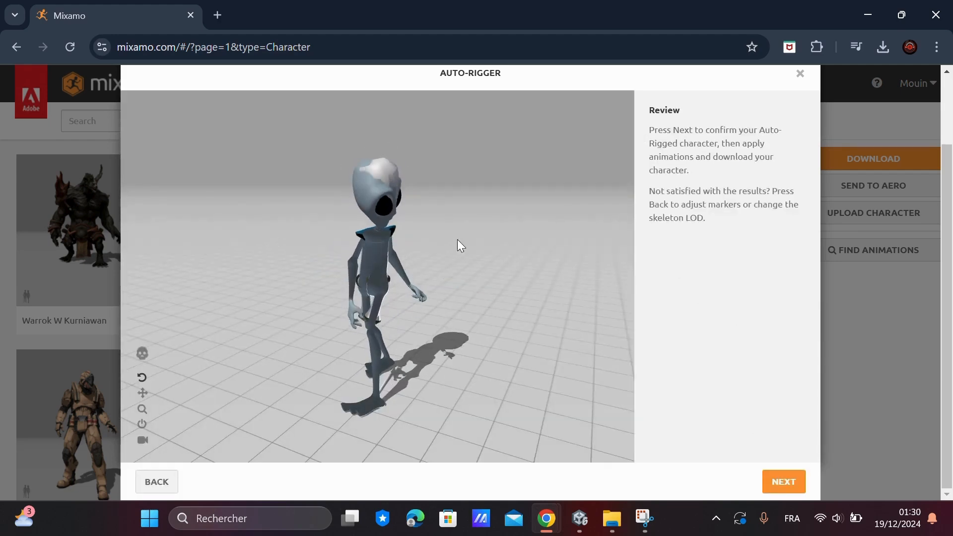
Accept the auto-rigged alien and confirm the Change Character warning to make it active
left_click(783, 481)
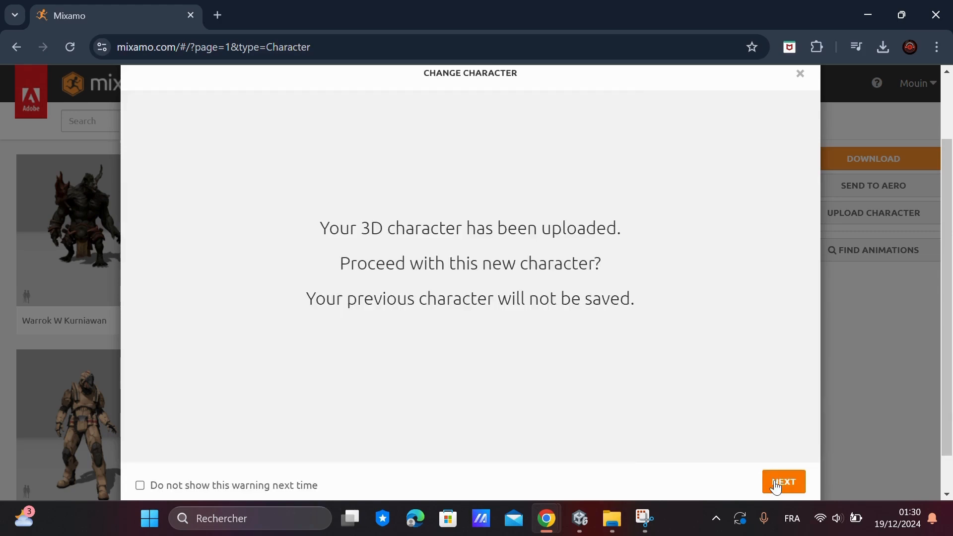
mouse_move(786, 492)
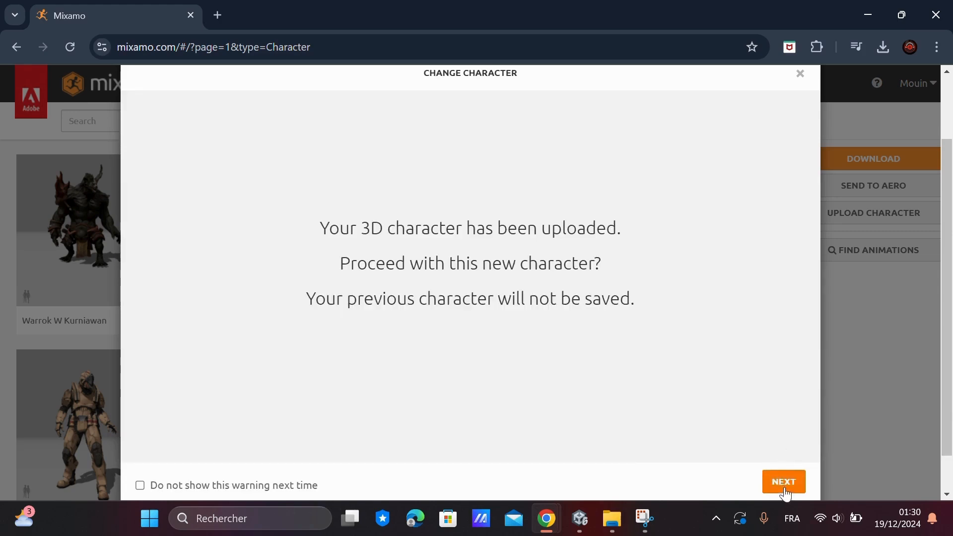
left_click(783, 482)
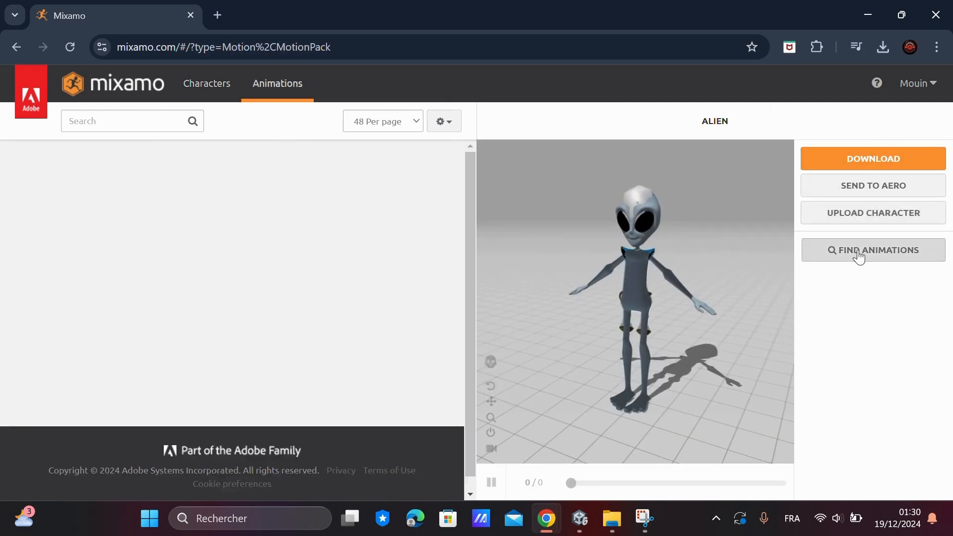
Find Hip Hop Dancing in the animation library and apply it to the alien
left_click(873, 250)
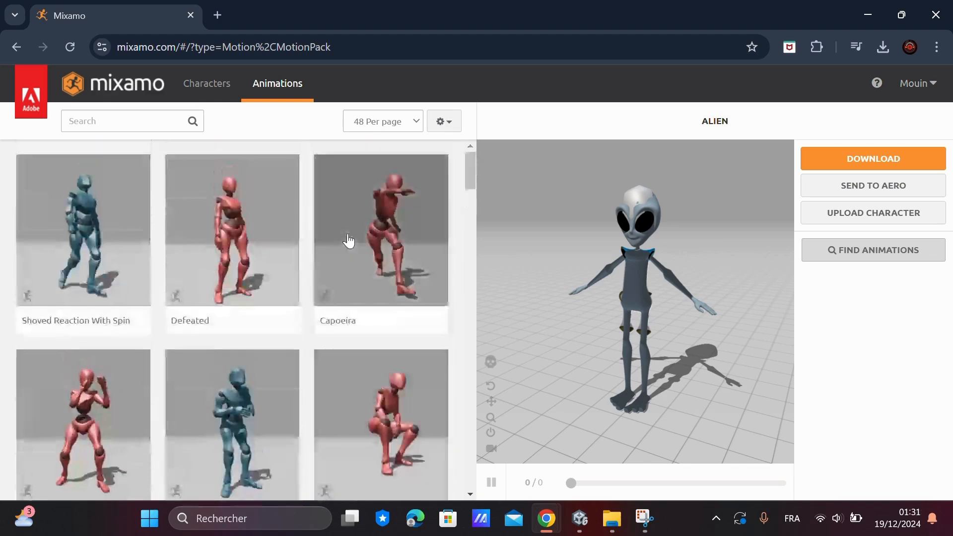
scroll("down", 3)
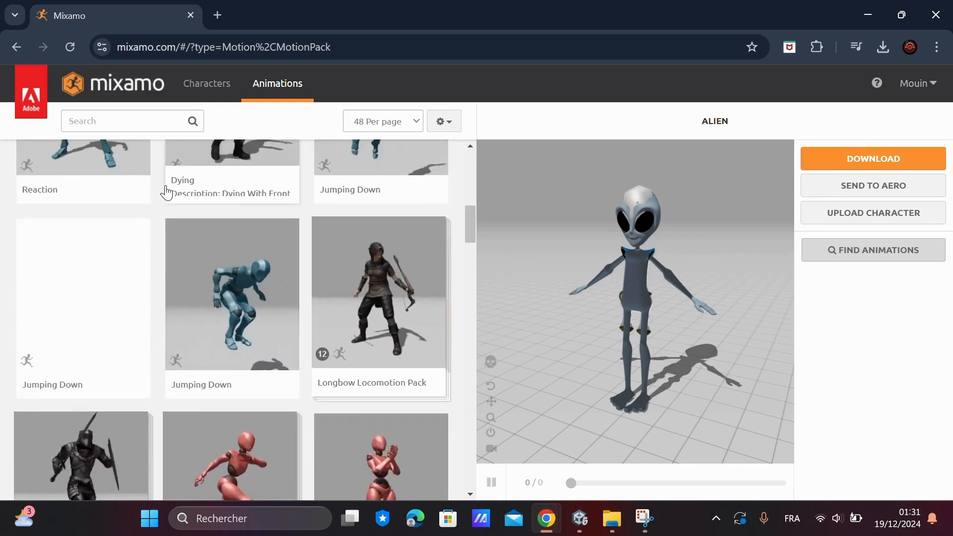
scroll("down", 3)
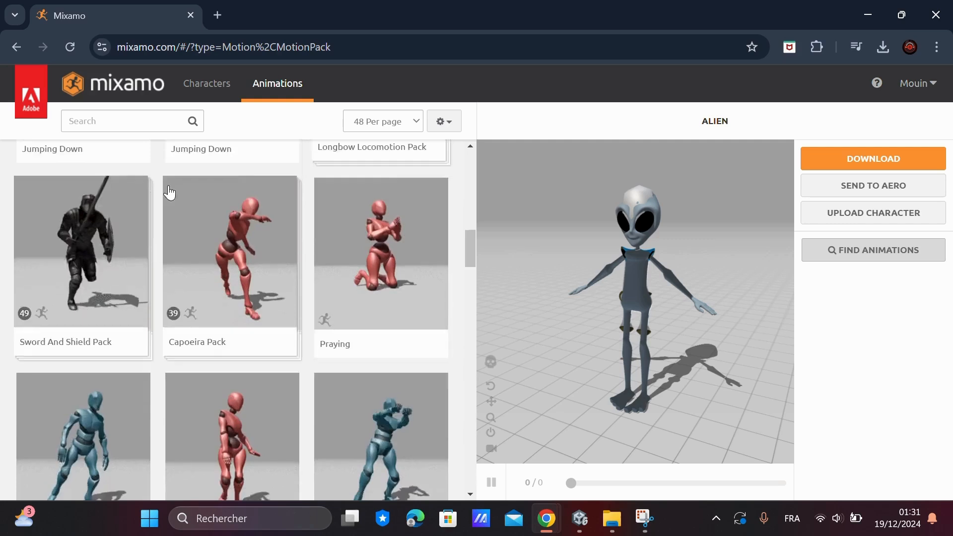
scroll("down", 3)
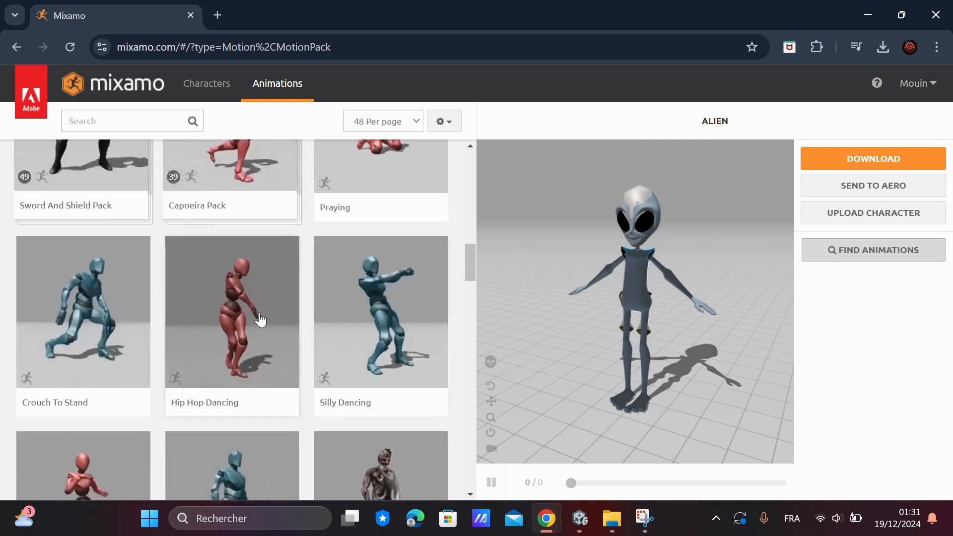
left_click(231, 311)
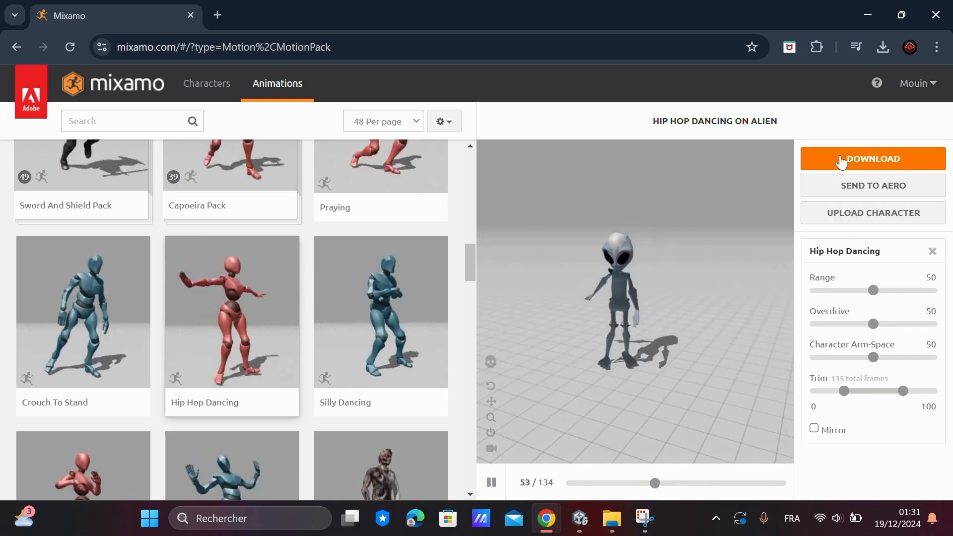
Download the dancing alien as FBX for Unity with skin and bring it into the Unity project
left_click(873, 159)
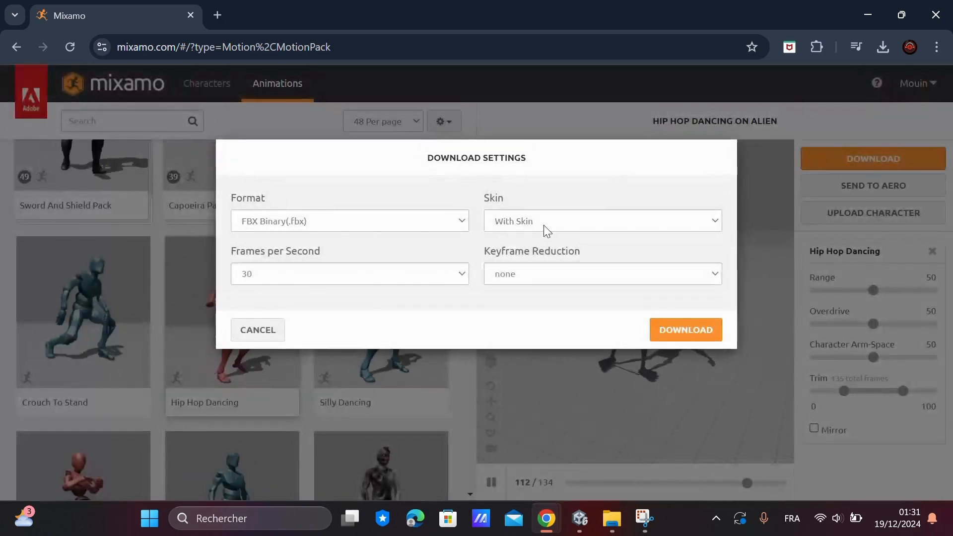
left_click(349, 221)
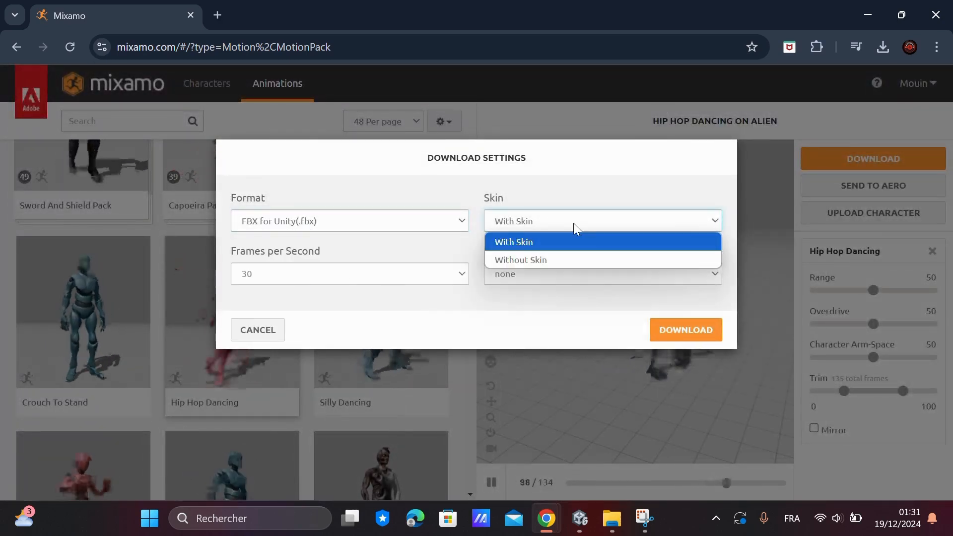
left_click(514, 241)
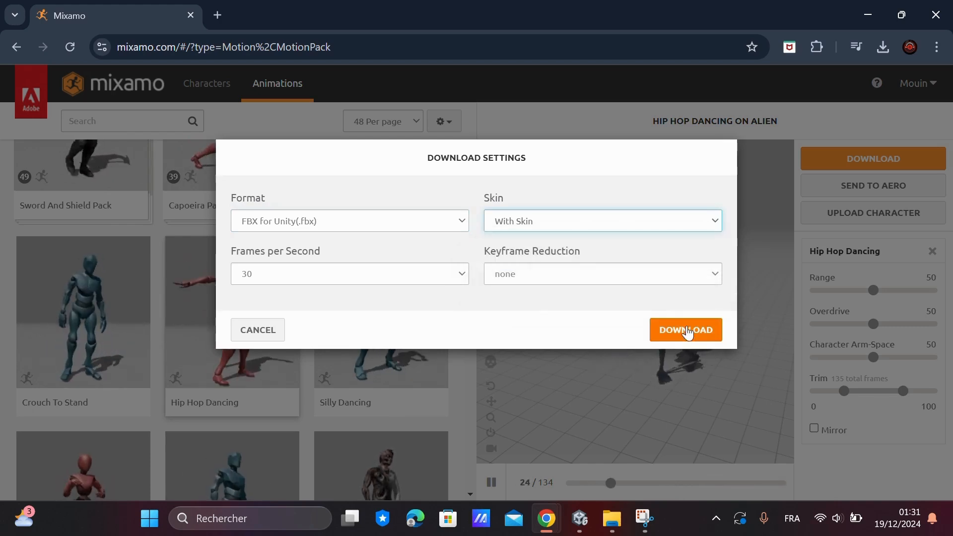
left_click(685, 330)
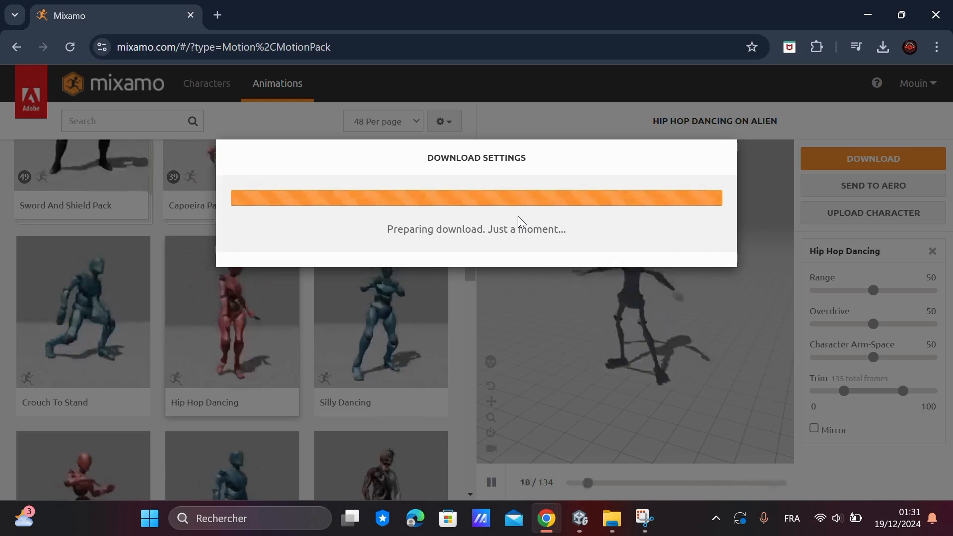
left_click(915, 84)
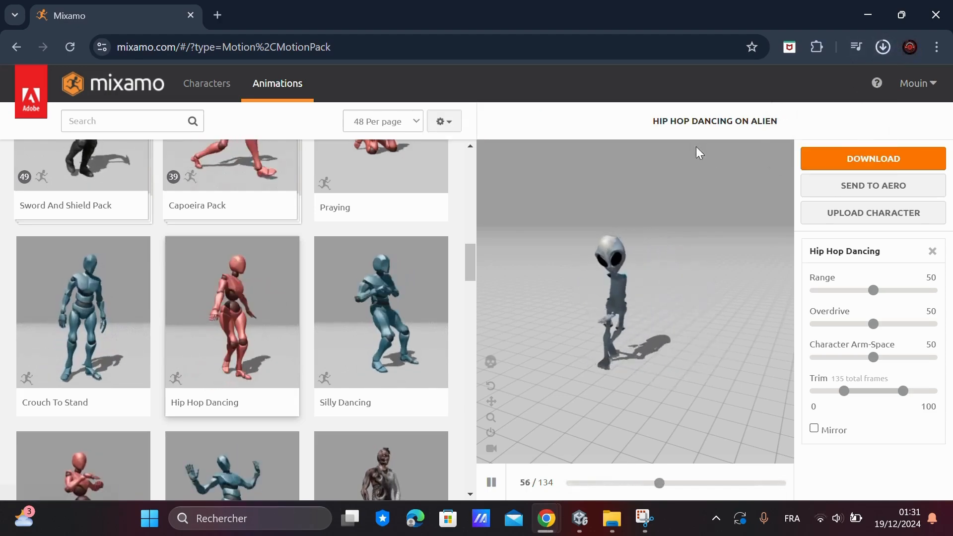
left_click(882, 47)
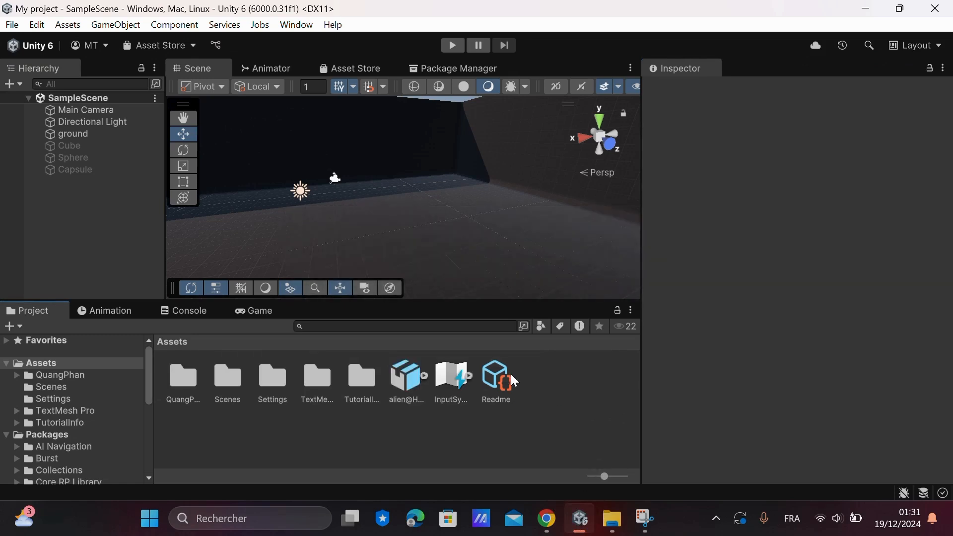
Inspect the alien@Hip Hop Dancing asset's import settings and drag it into the SampleScene Hierarchy
left_click(405, 377)
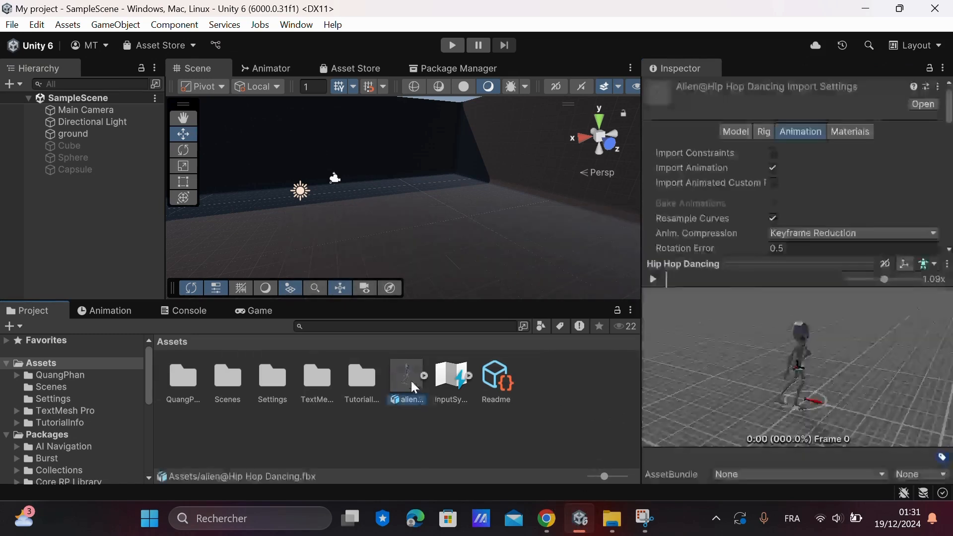
scroll("down", 3)
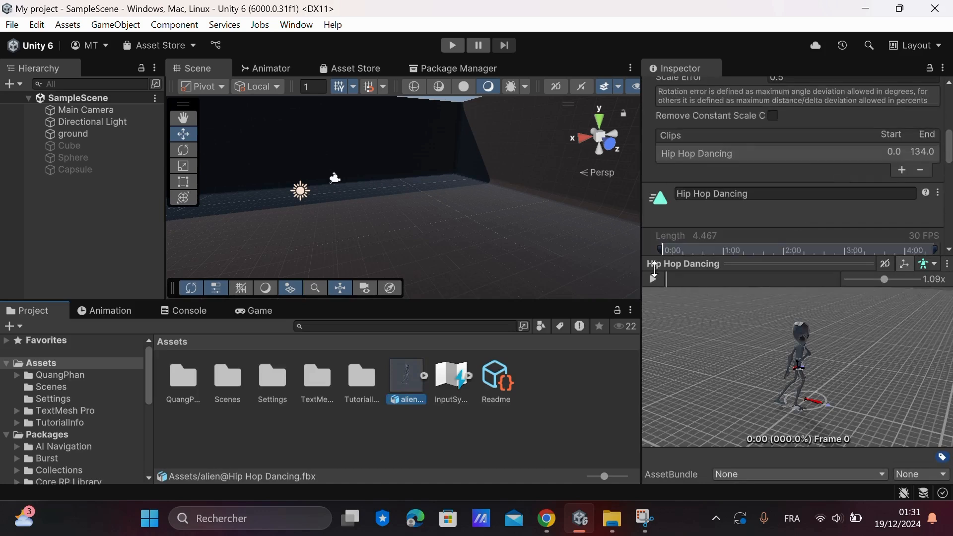
left_click(651, 279)
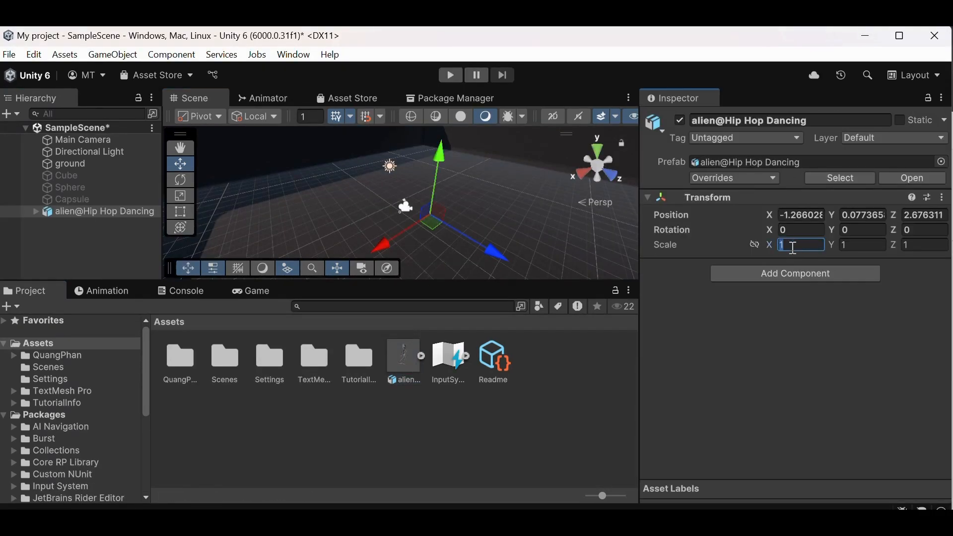
Set the alien's Scale X/Y/Z to 0.01 and its Position X and Y to 0
type("0.0")
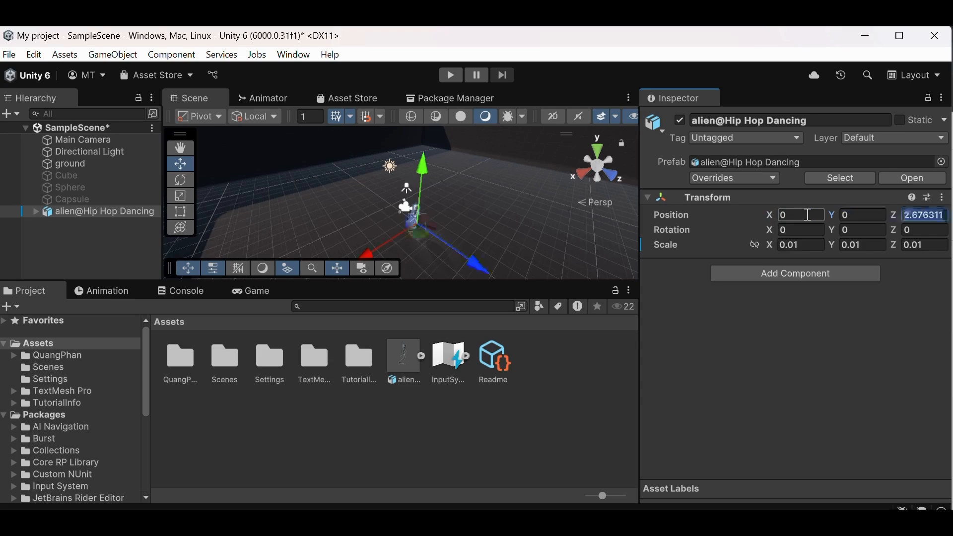
left_click(394, 412)
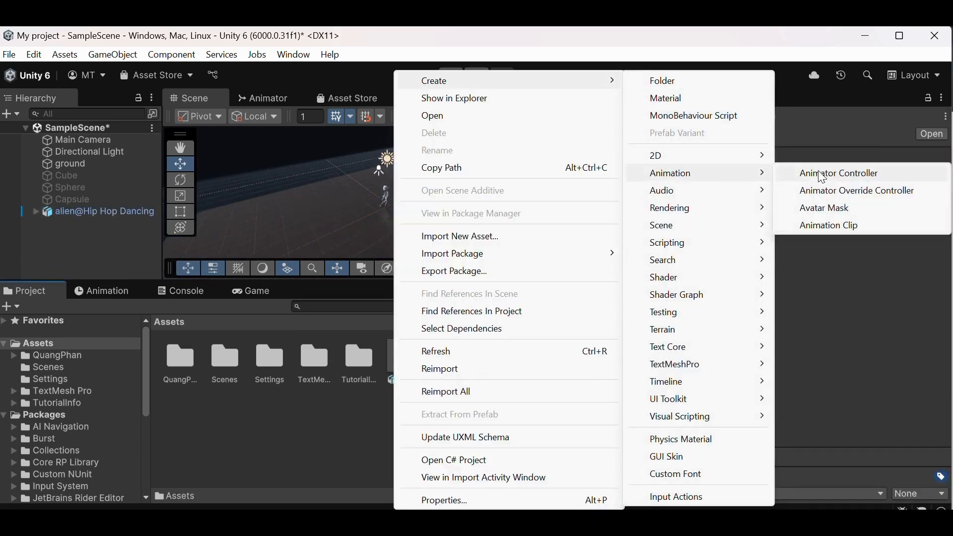
Create an Animator Controller asset, assign it to the alien's Animator, and show its state graph
left_click(839, 173)
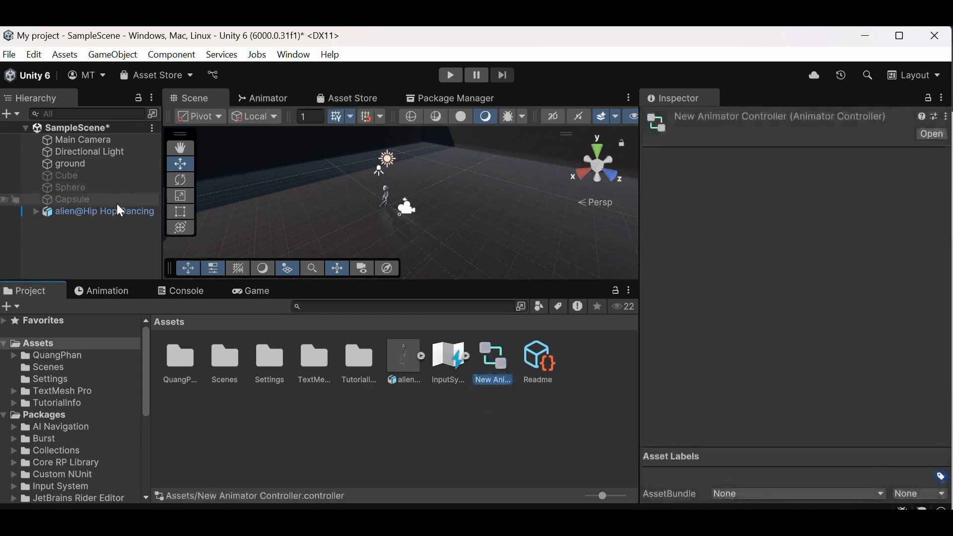
left_click(104, 210)
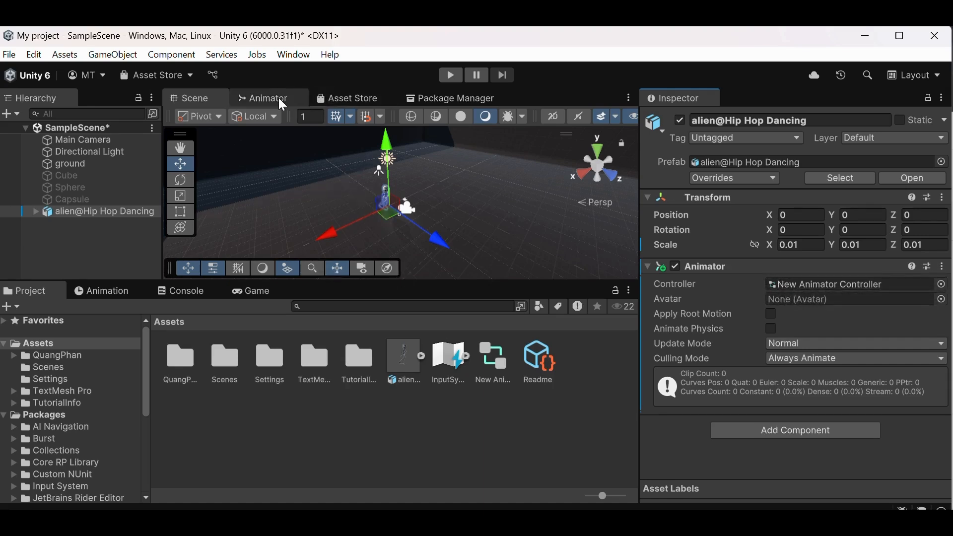
left_click(266, 98)
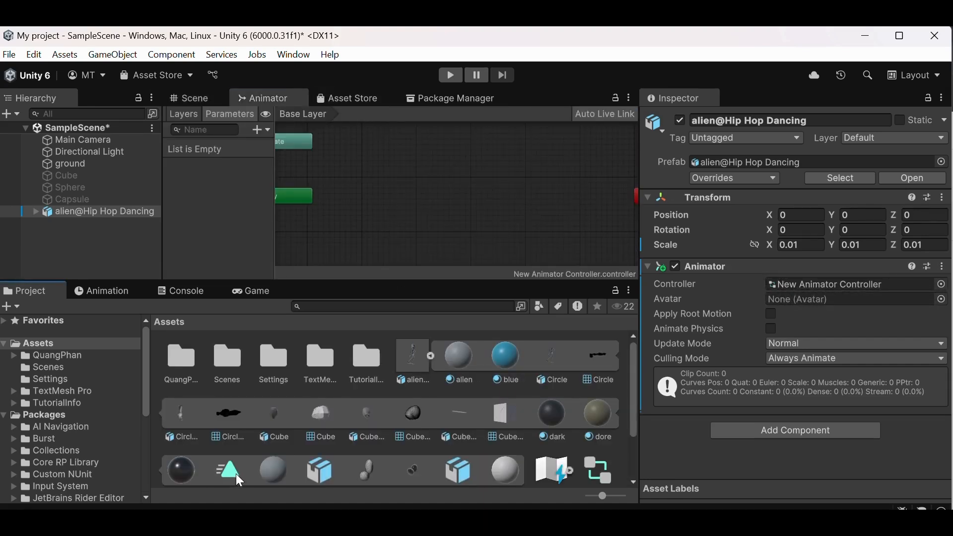
Add the Hip Hop Dancing clip to the animator graph and apply its import settings
left_click(434, 201)
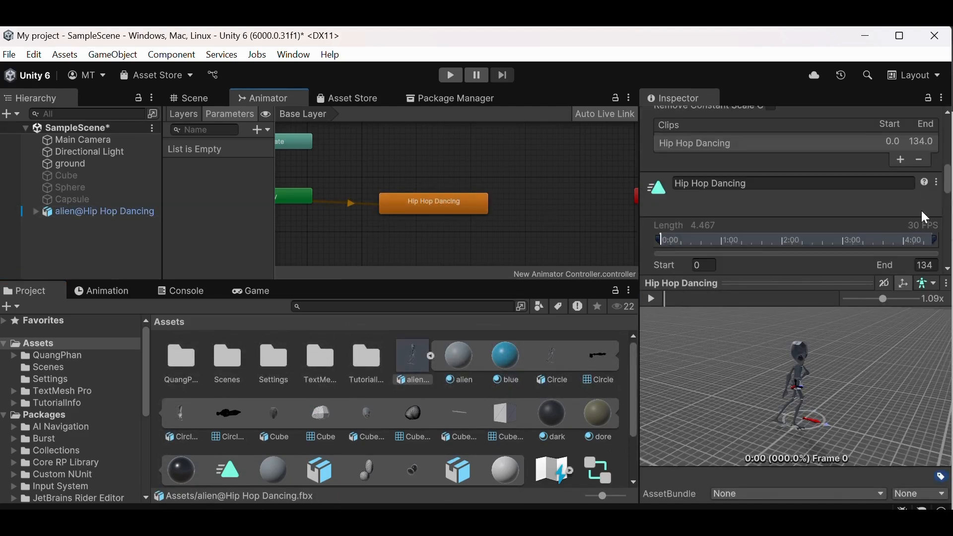
scroll("down", 3)
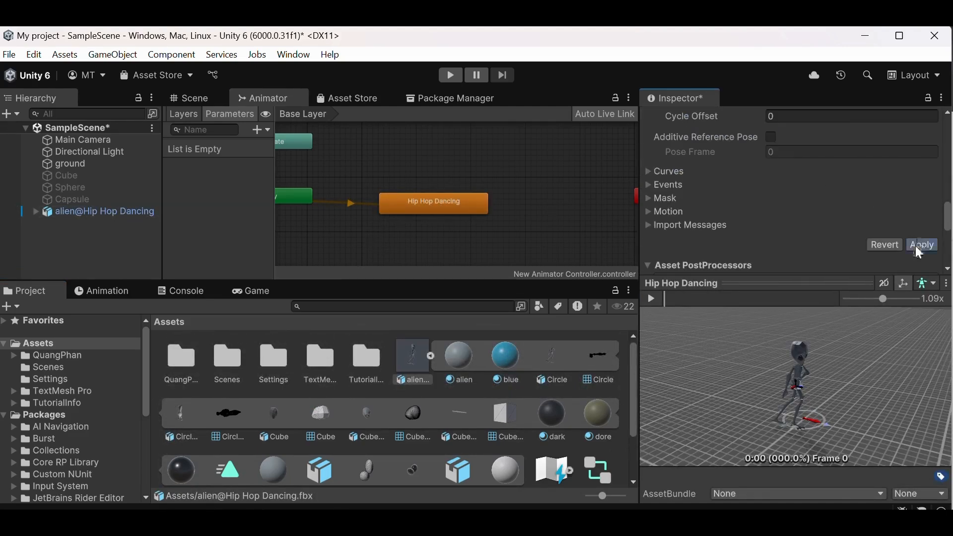
left_click(921, 244)
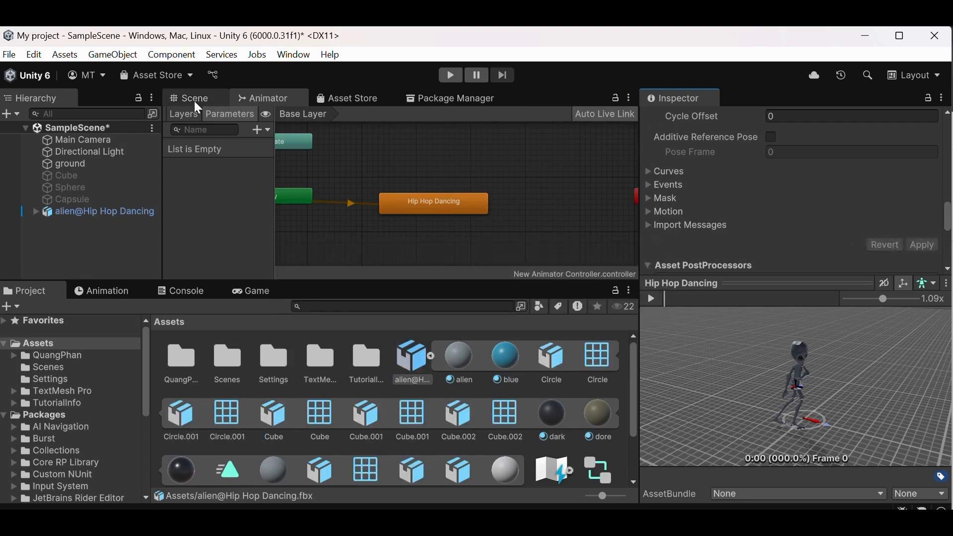
Enter Play mode and watch the alien dance in the Game view, selecting the ground object
left_click(449, 74)
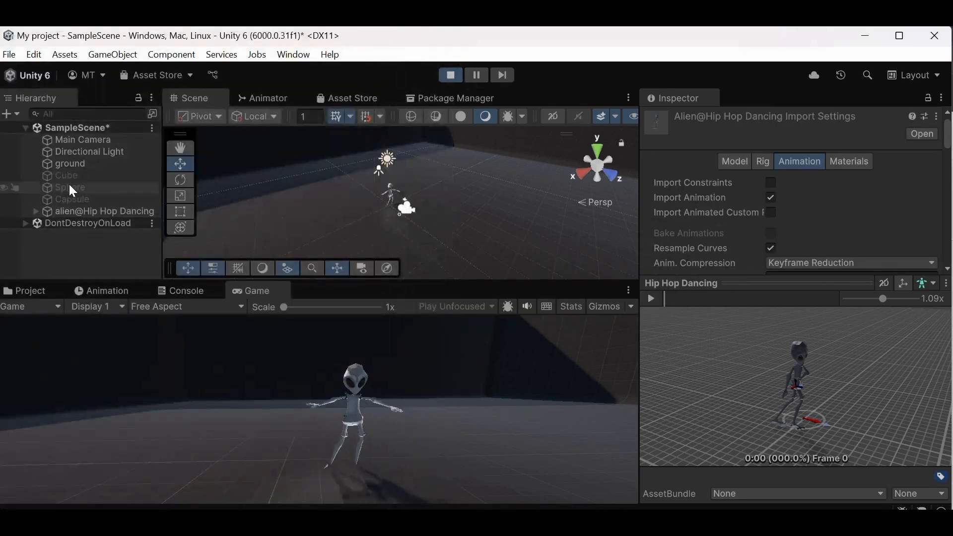
left_click(72, 164)
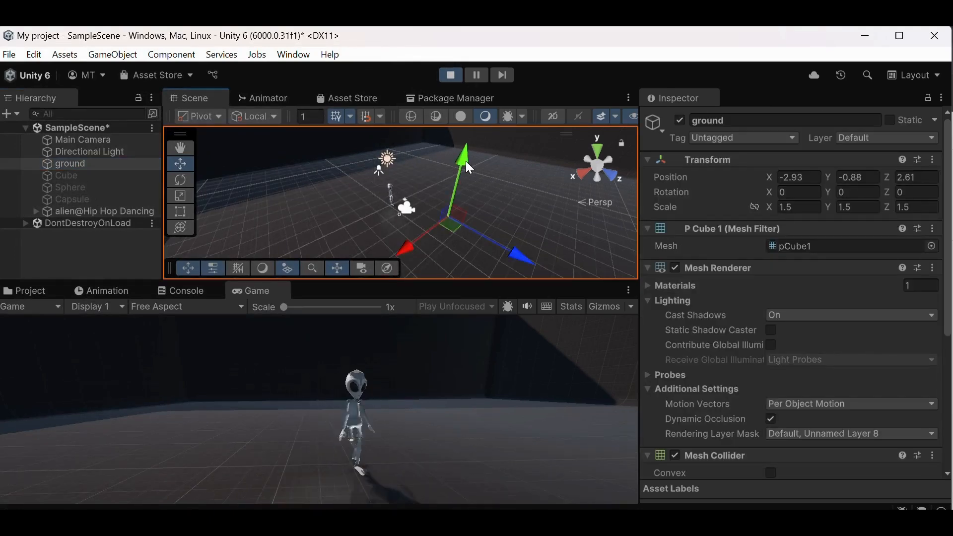